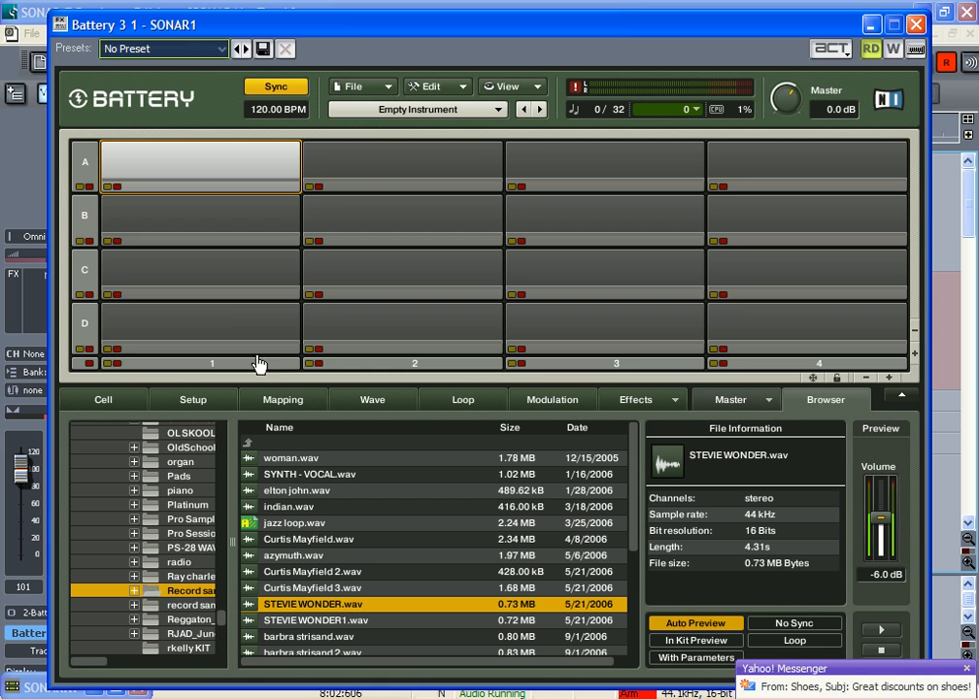
Load STEVIE WONDER.wav onto pad A1 and play the pad to audition it
{"action": "double_click", "coordinate": [312, 604]}
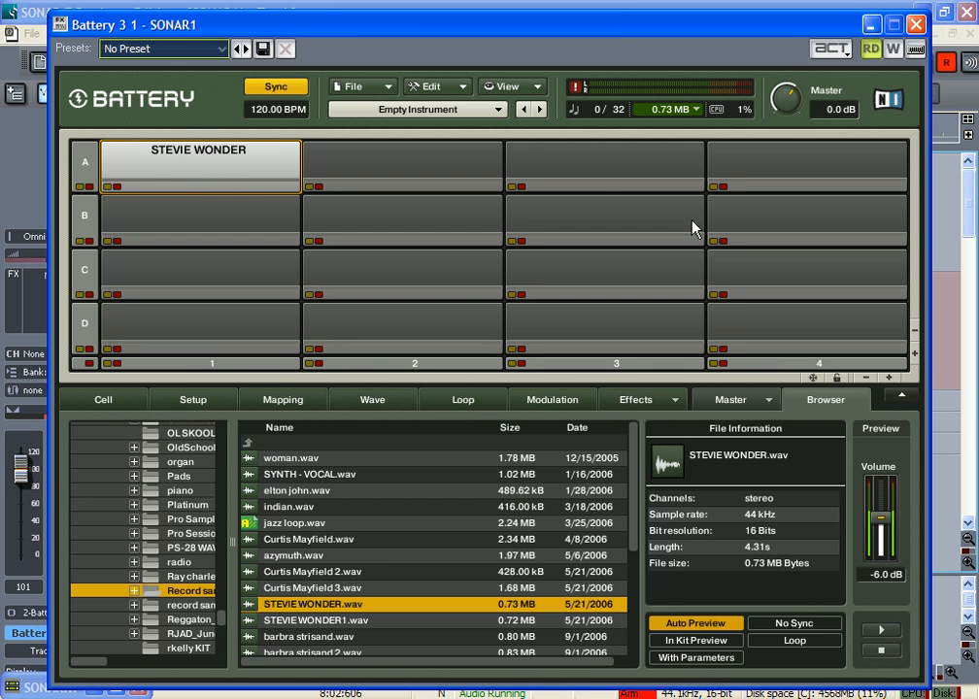
{"action": "mouse_move", "coordinate": [430, 350]}
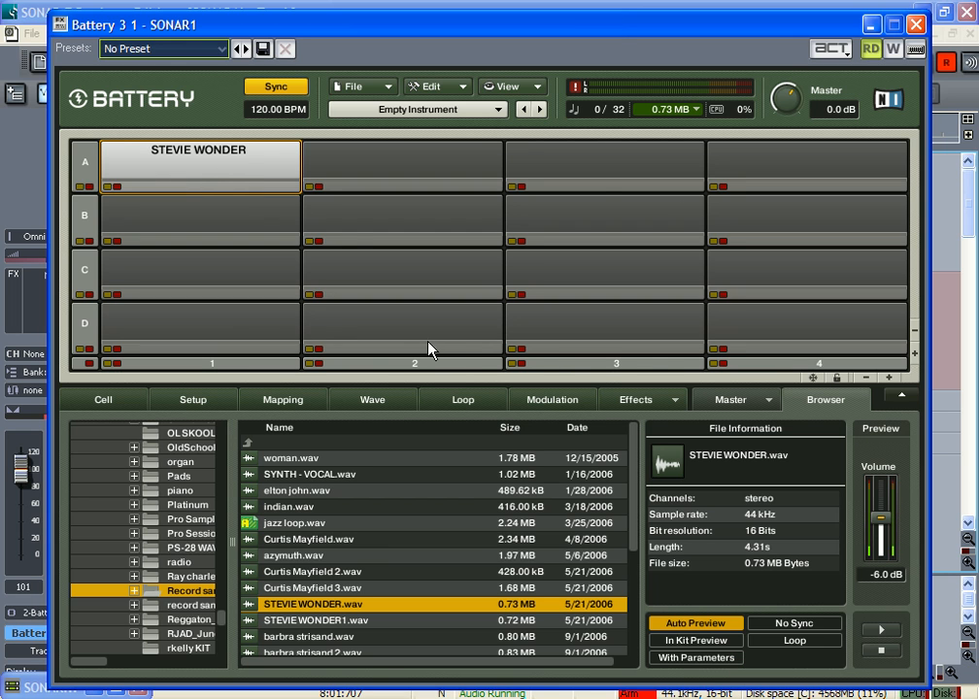
{"action": "mouse_move", "coordinate": [243, 163]}
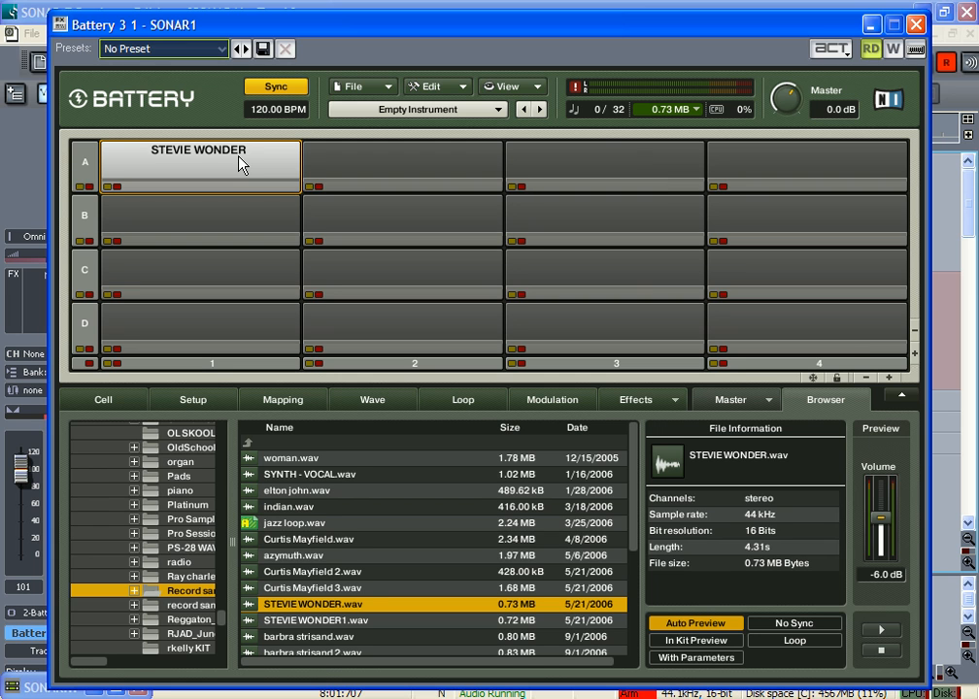
{"action": "left_click", "coordinate": [198, 162]}
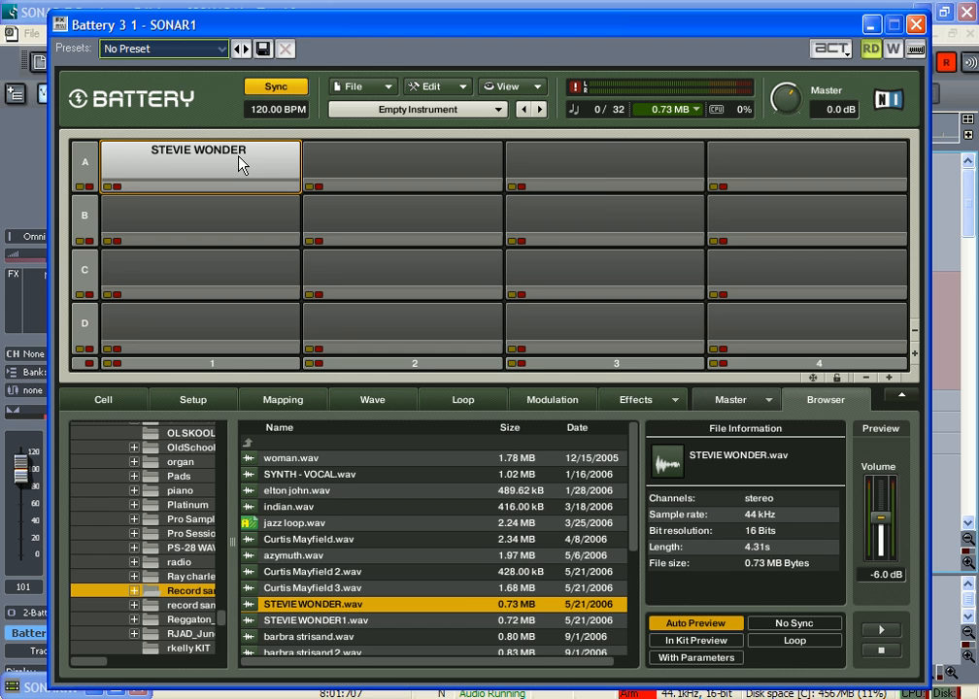
{"action": "mouse_move", "coordinate": [195, 272]}
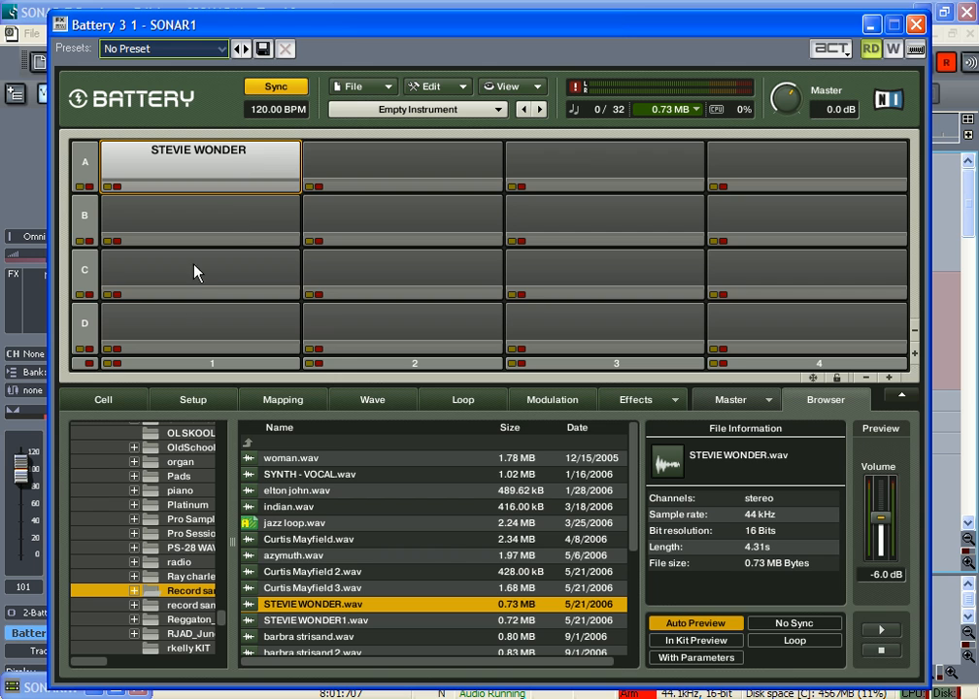
Show pad A1's Setup settings with Voice Groups and the Max Voices field
{"action": "left_click", "coordinate": [192, 399]}
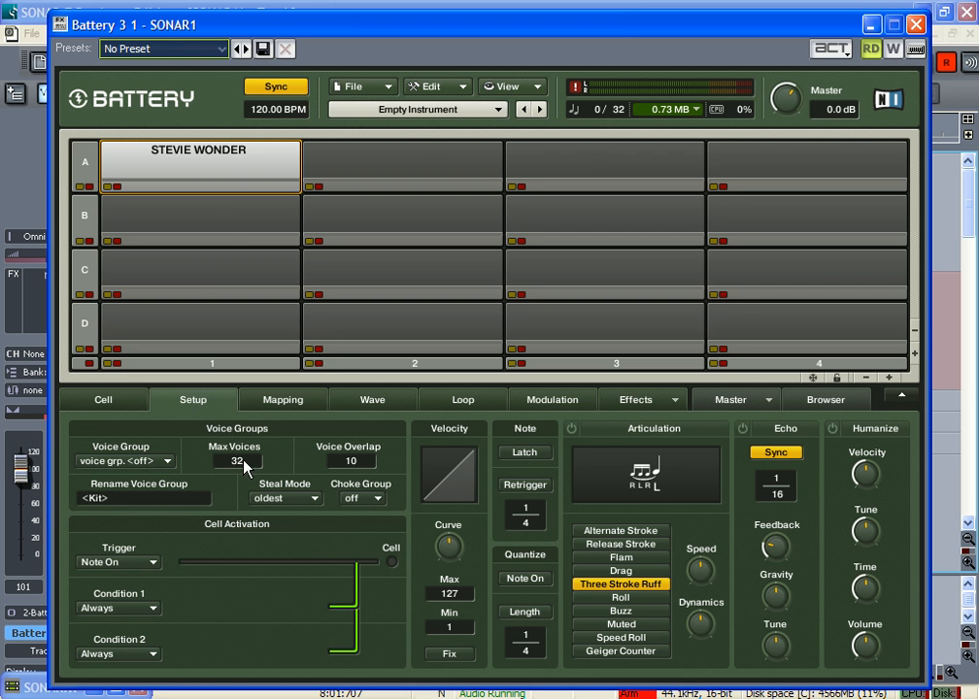
{"action": "mouse_move", "coordinate": [216, 189]}
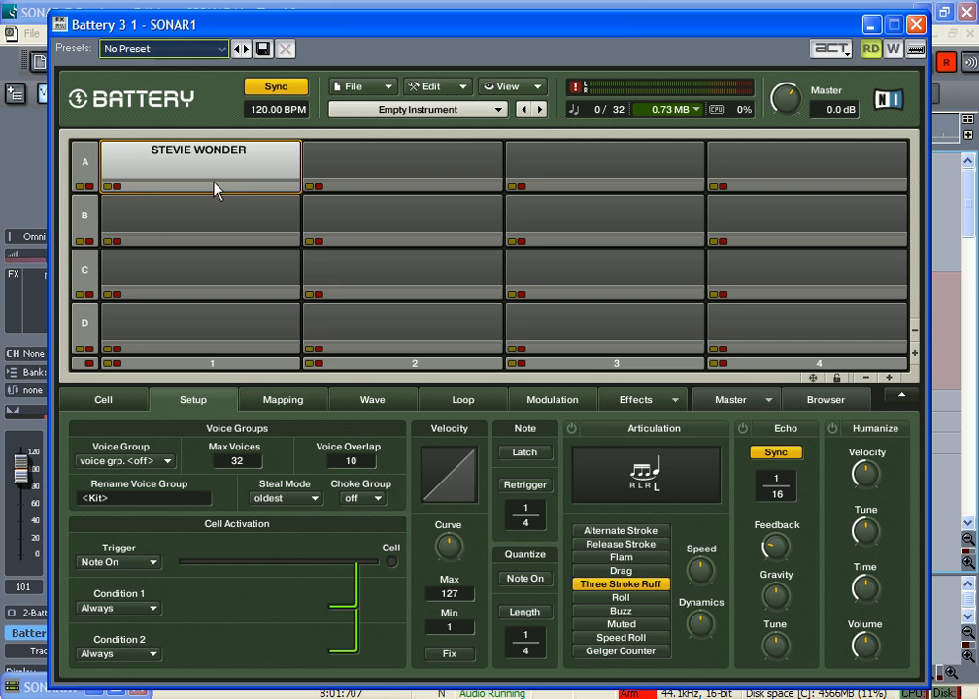
{"action": "mouse_move", "coordinate": [219, 216]}
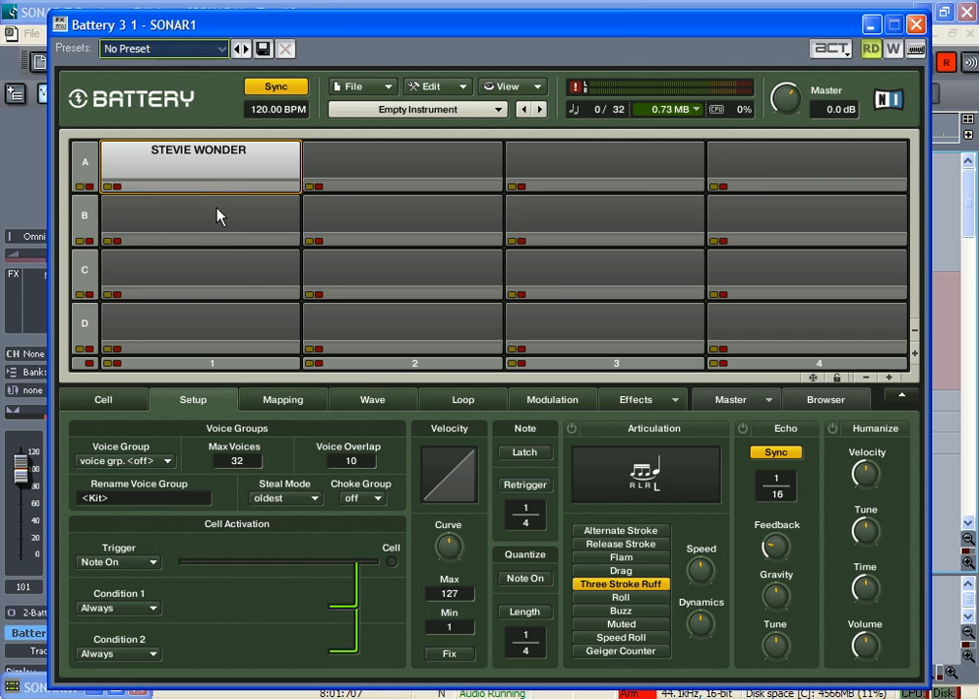
{"action": "mouse_move", "coordinate": [260, 310]}
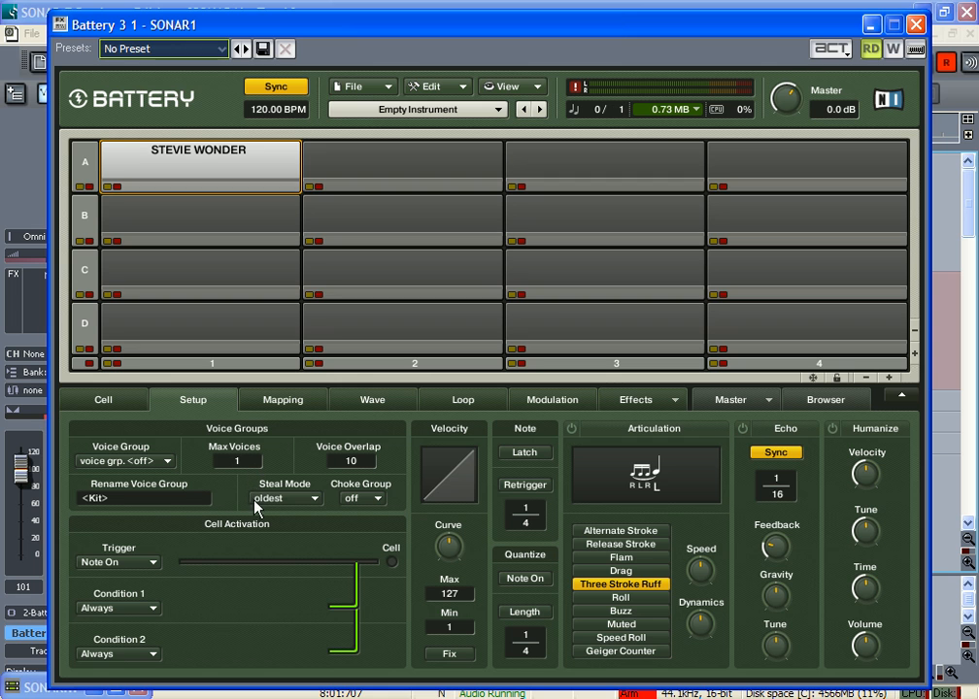
{"action": "mouse_move", "coordinate": [257, 172]}
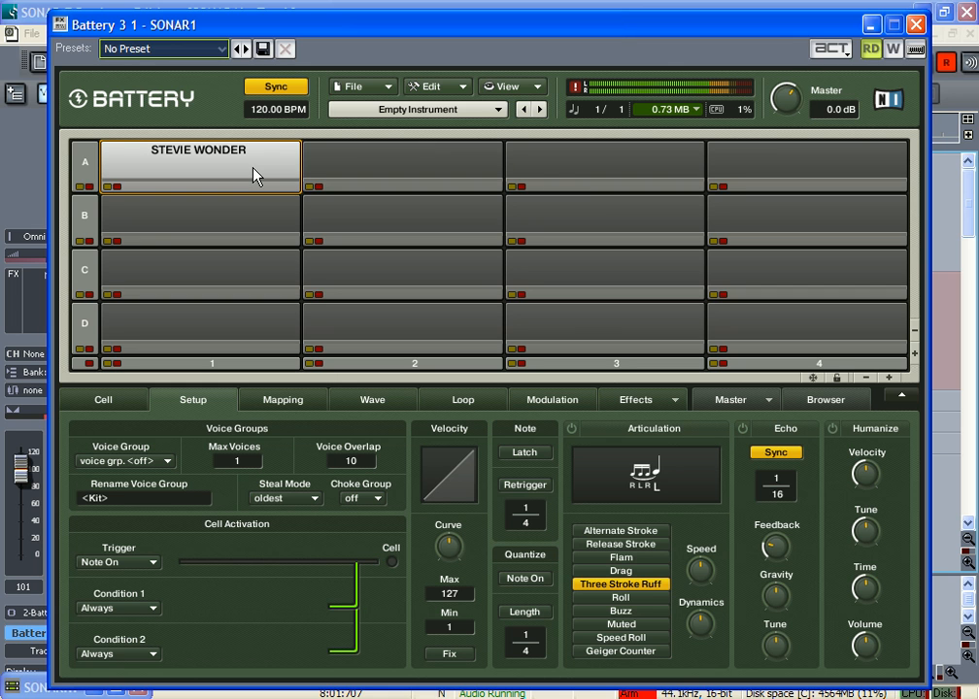
{"action": "mouse_move", "coordinate": [256, 174]}
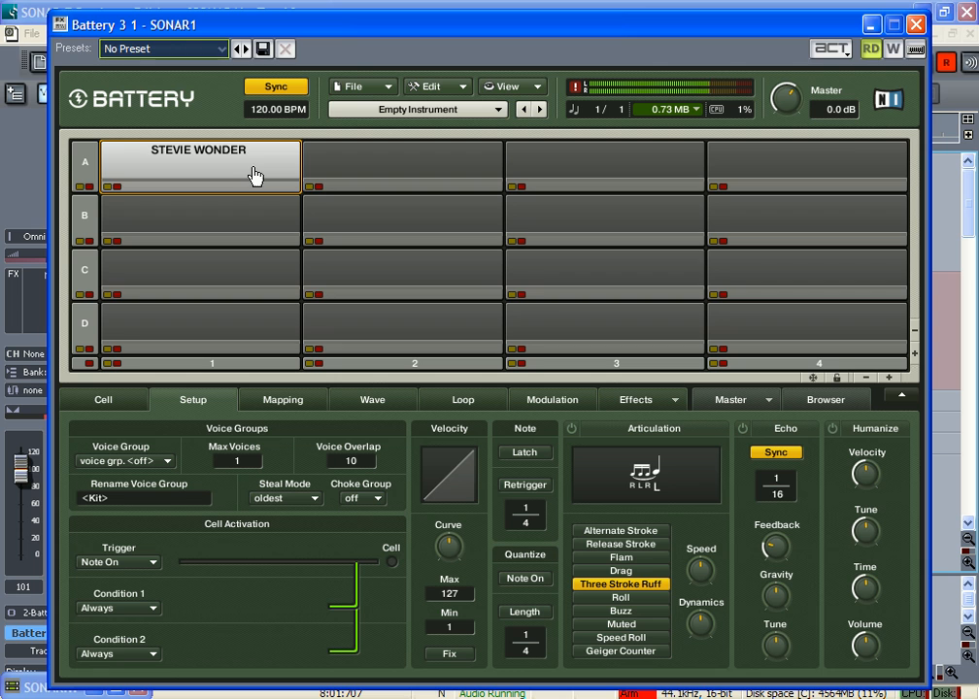
{"action": "mouse_move", "coordinate": [321, 346]}
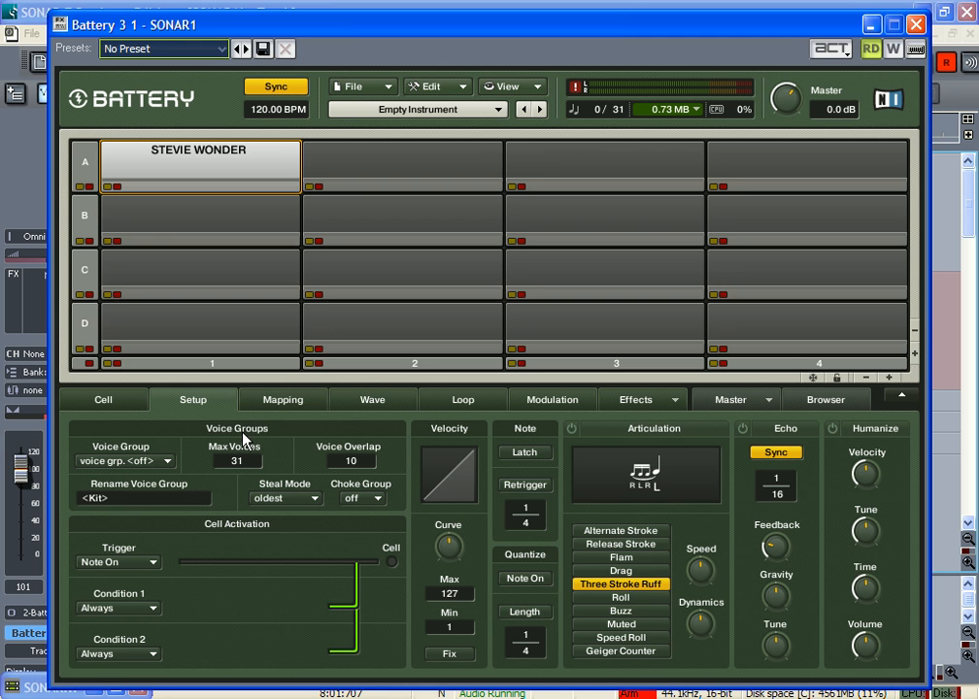
Restore Max Voices to 32, then display the cell's Effects chain
{"action": "left_click", "coordinate": [234, 461]}
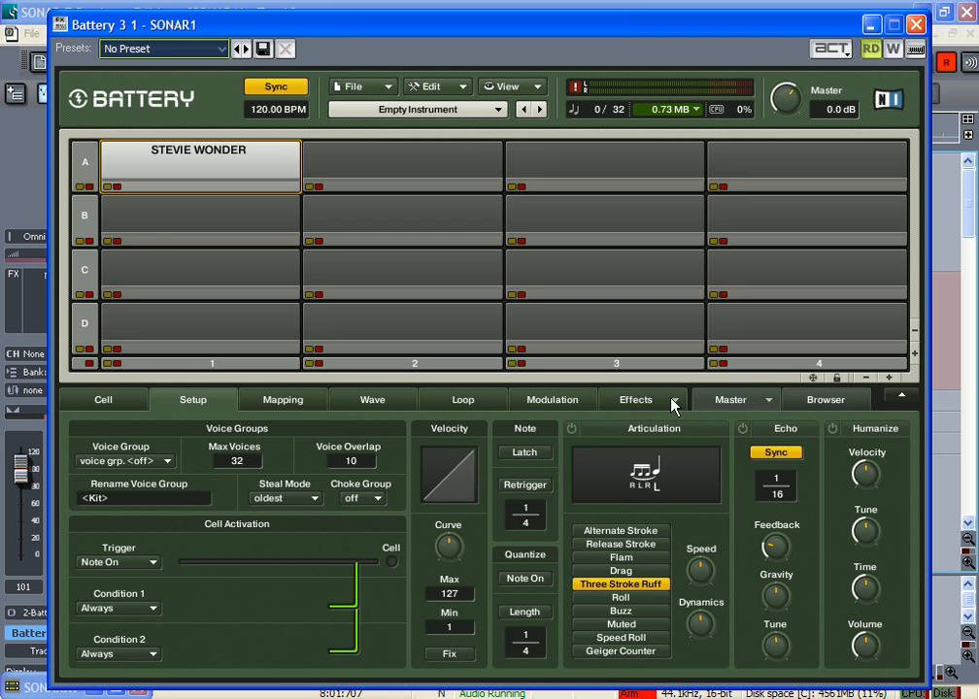
{"action": "left_click", "coordinate": [825, 399]}
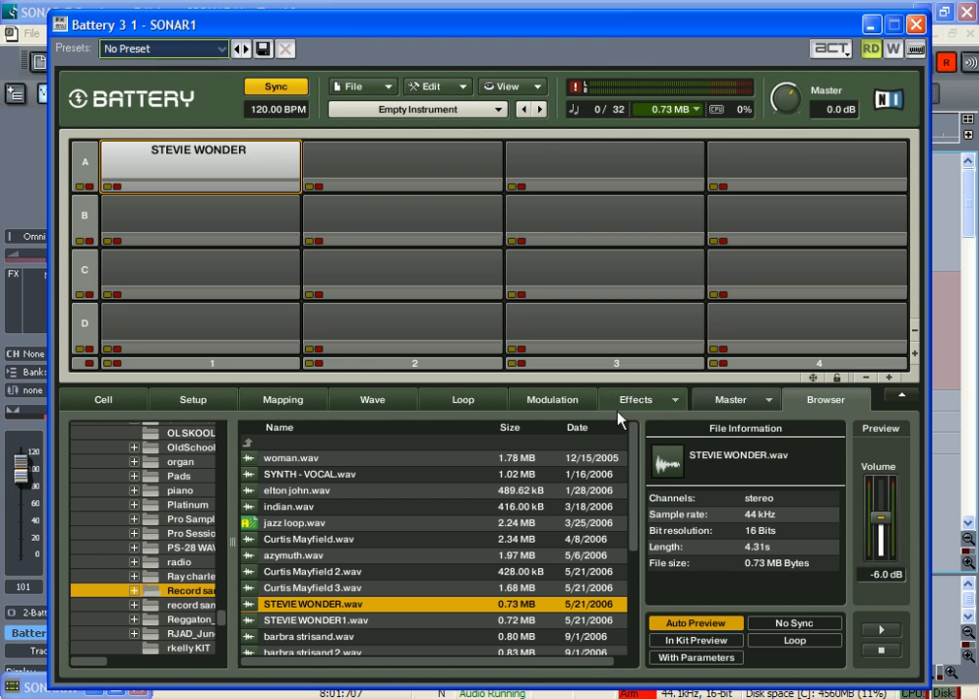
{"action": "mouse_move", "coordinate": [704, 407]}
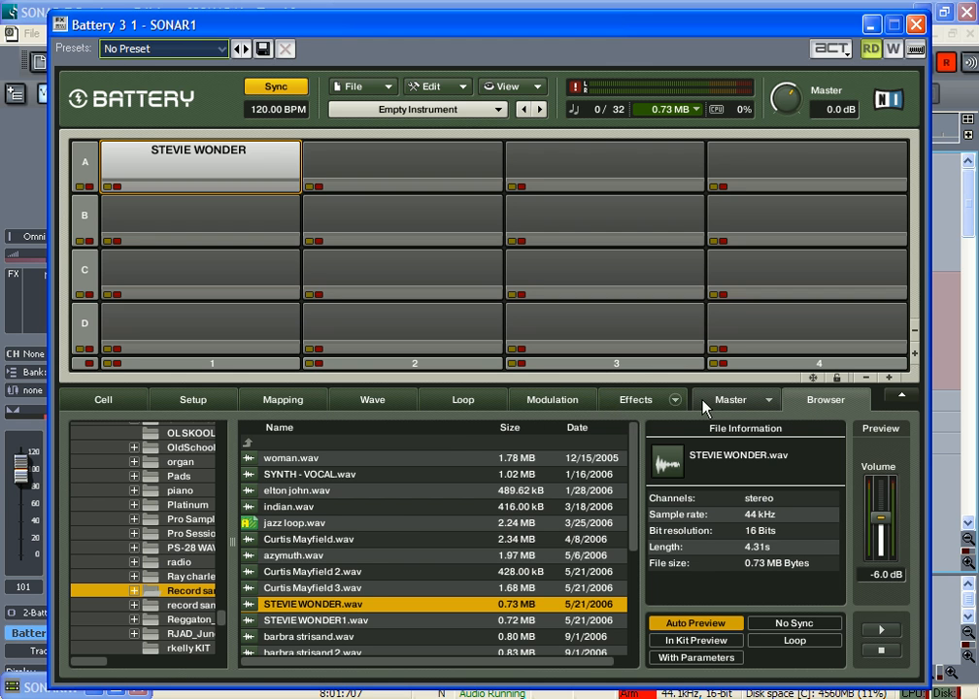
{"action": "left_click", "coordinate": [635, 399]}
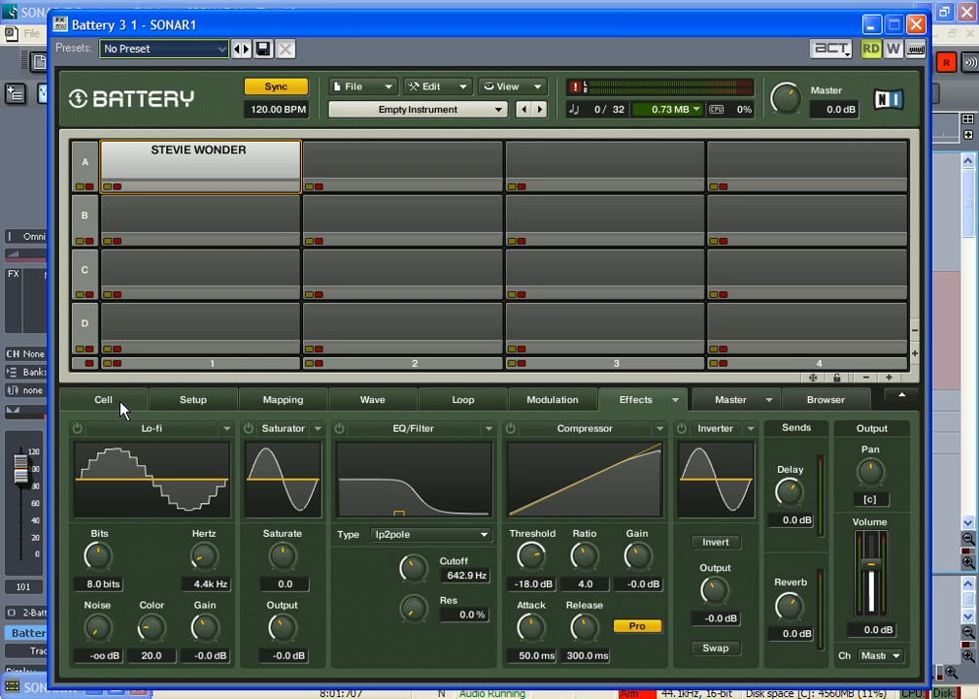
Audition a slower volume envelope attack in the Cell view, then return attack to 0 ms
{"action": "left_click", "coordinate": [103, 399]}
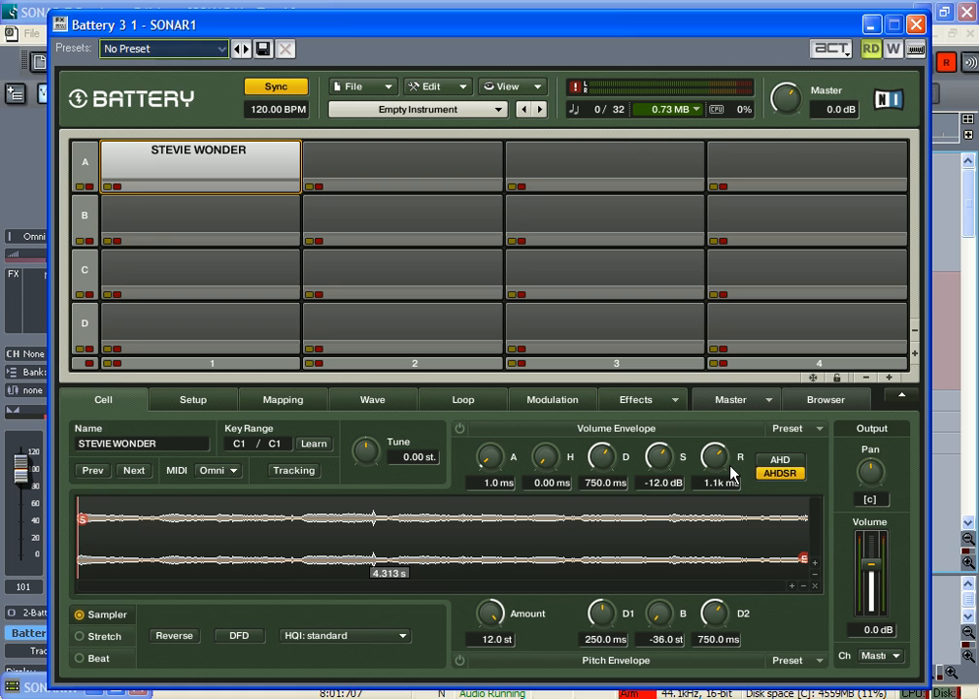
{"action": "mouse_move", "coordinate": [486, 457]}
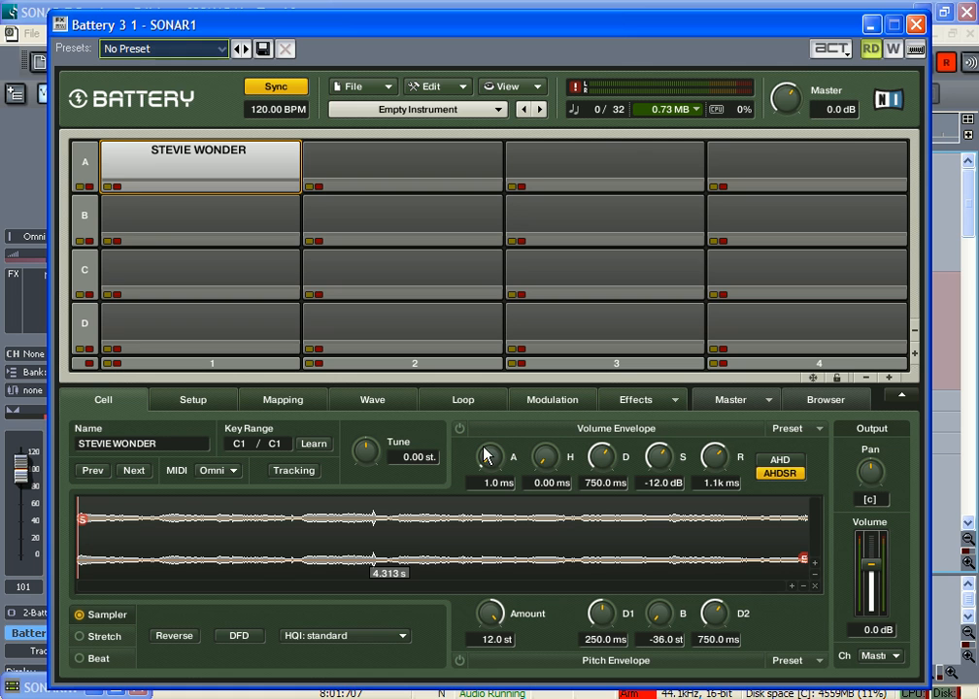
{"action": "left_click", "coordinate": [458, 428]}
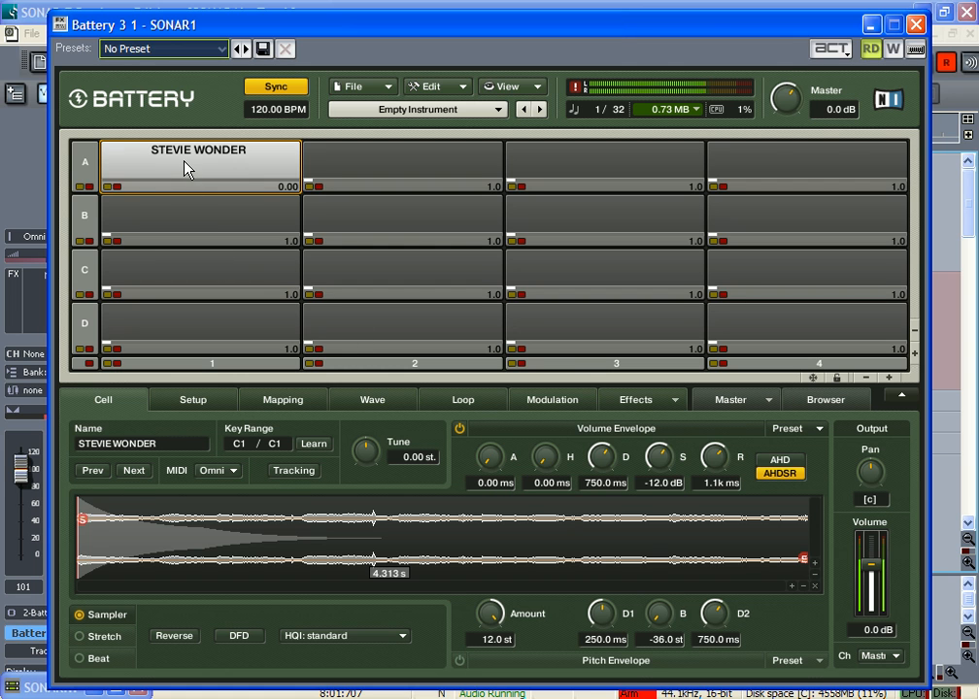
{"action": "mouse_move", "coordinate": [323, 283]}
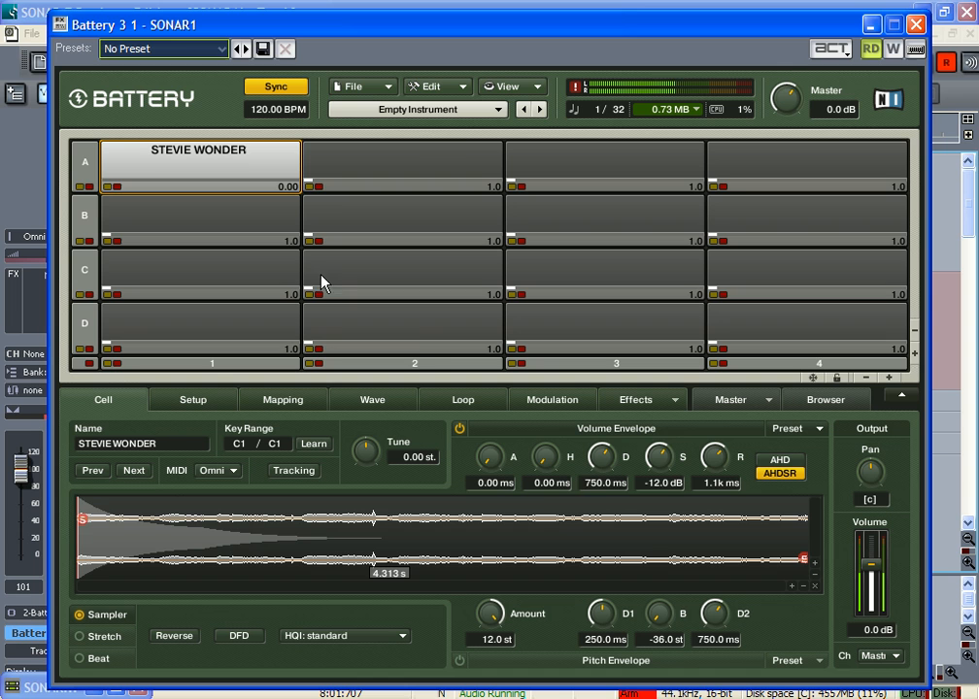
{"action": "left_click_drag", "start_coordinate": [490, 456], "coordinate": [490, 437]}
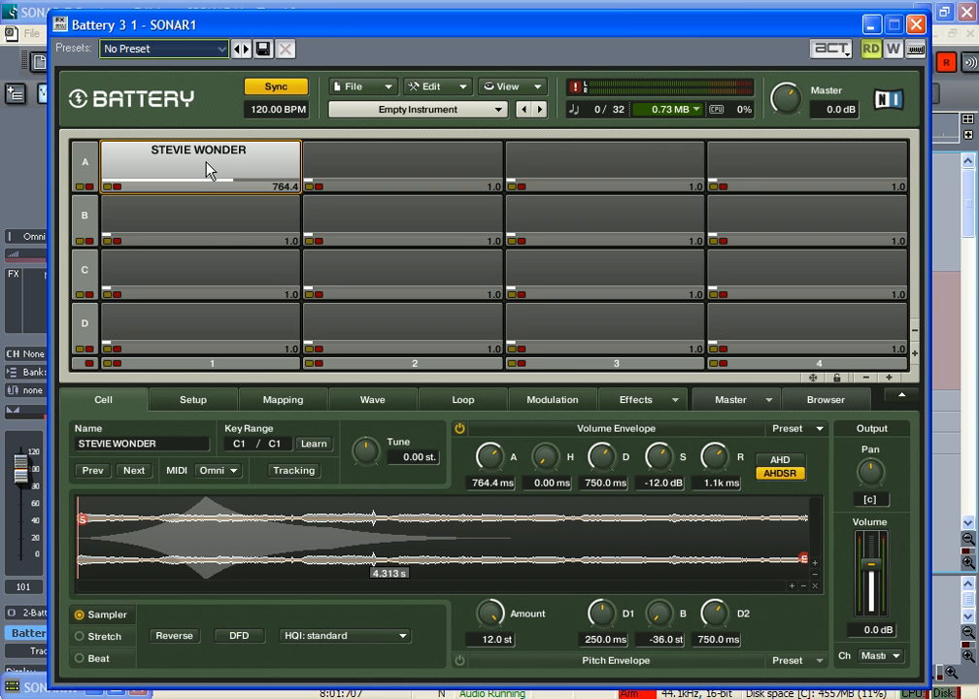
{"action": "mouse_move", "coordinate": [498, 474]}
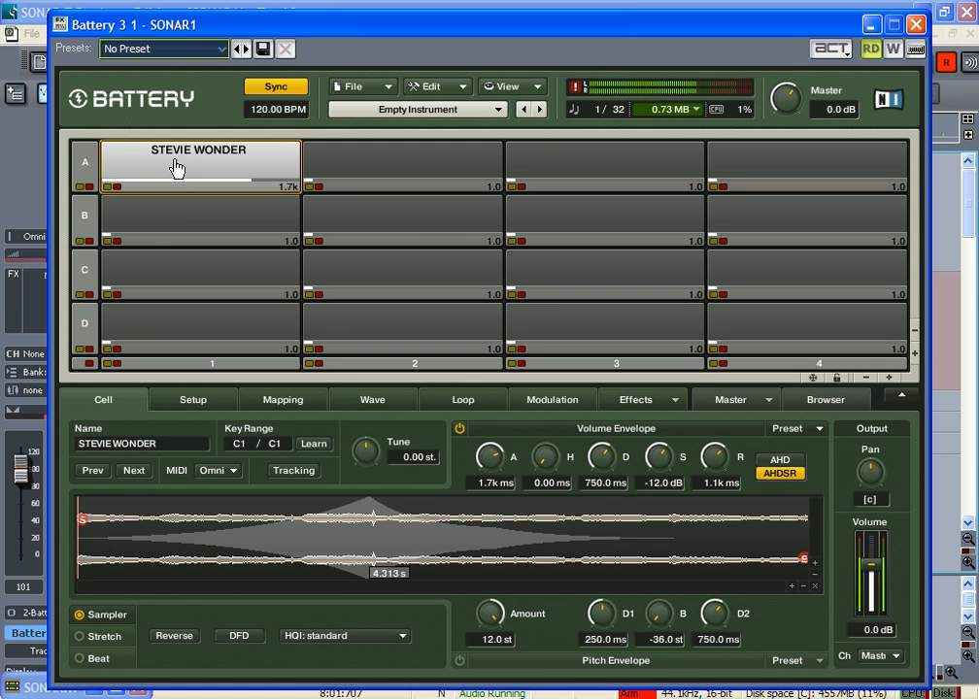
{"action": "mouse_move", "coordinate": [496, 464]}
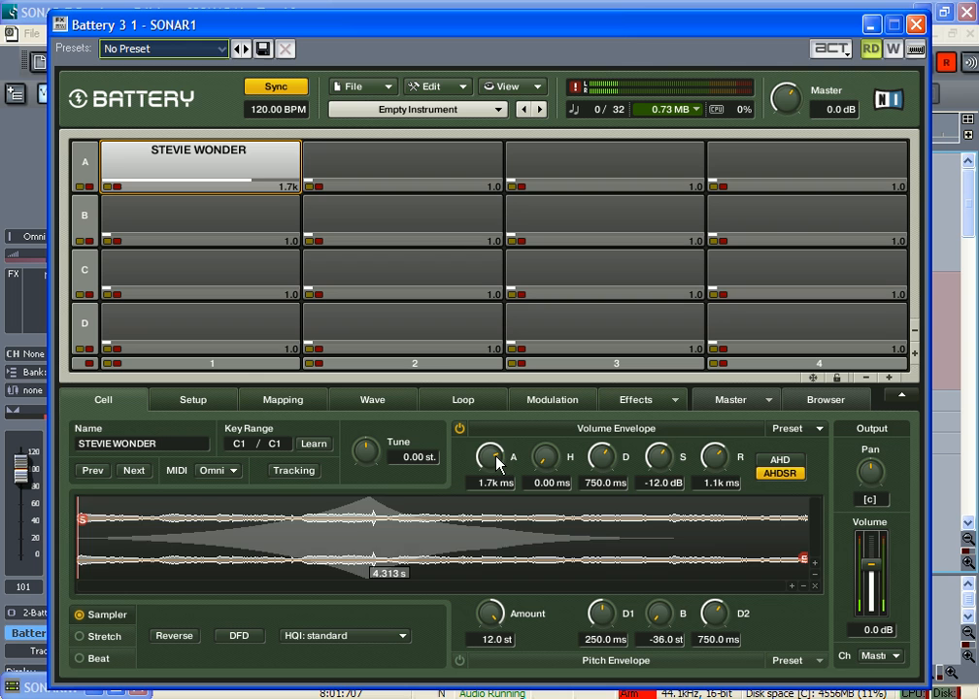
{"action": "left_click_drag", "start_coordinate": [490, 457], "coordinate": [490, 482]}
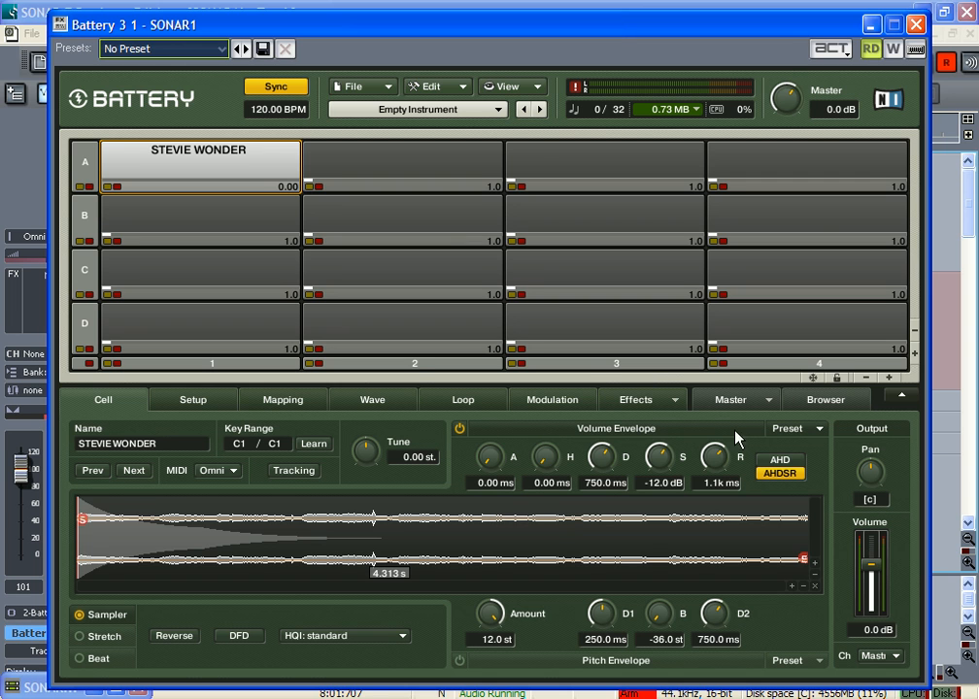
Raise the volume envelope decay knob from 750 ms to 865.6 ms
{"action": "left_click_drag", "start_coordinate": [602, 456], "coordinate": [602, 447]}
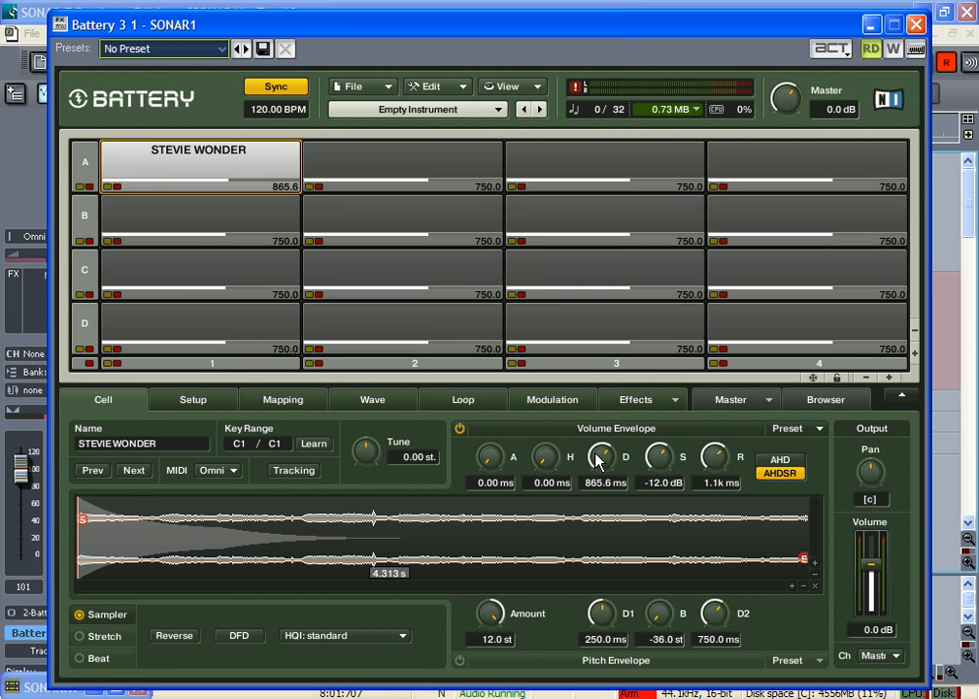
{"action": "mouse_move", "coordinate": [259, 169]}
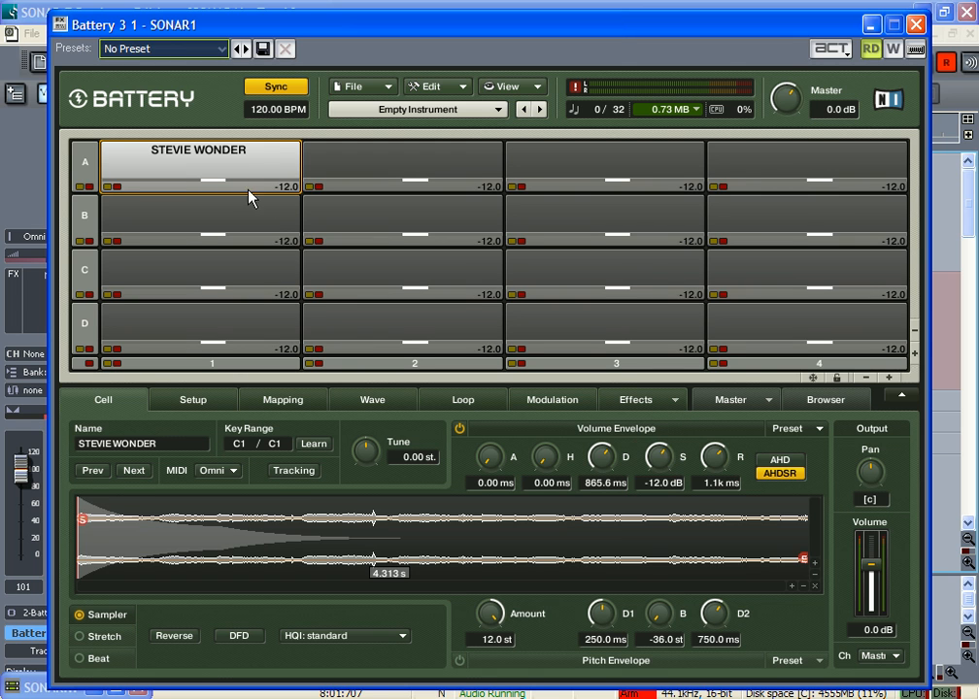
{"action": "mouse_move", "coordinate": [240, 165]}
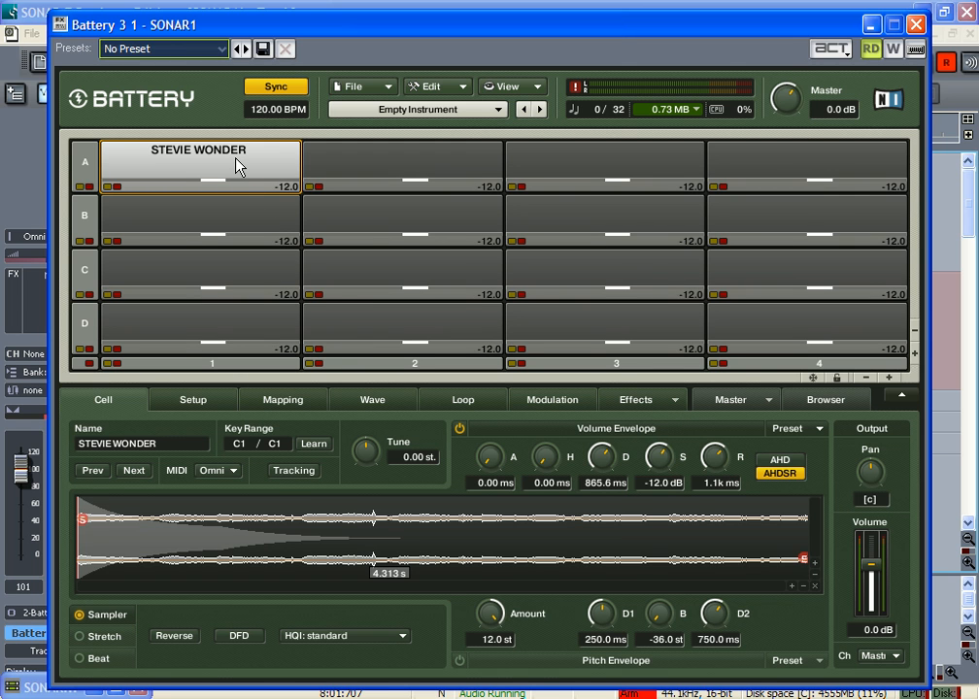
{"action": "mouse_move", "coordinate": [292, 188]}
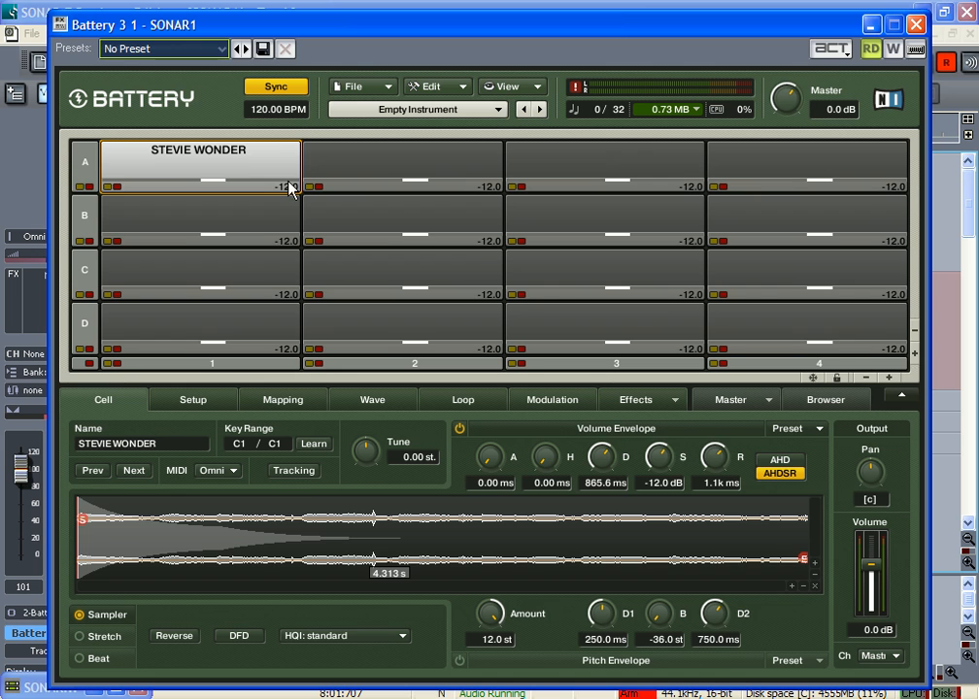
{"action": "mouse_move", "coordinate": [558, 359]}
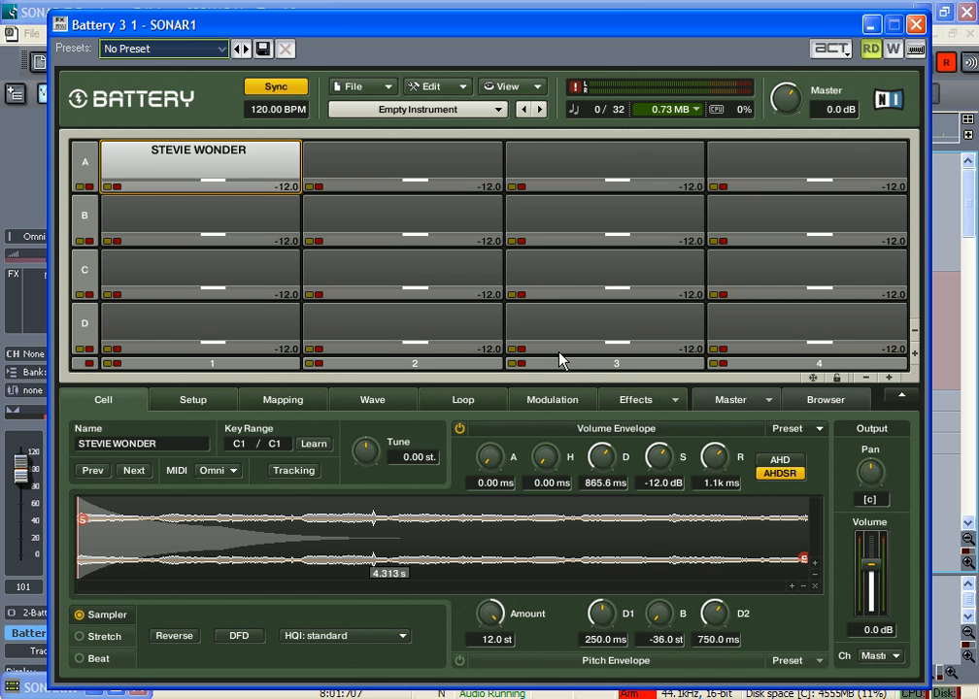
{"action": "mouse_move", "coordinate": [260, 175]}
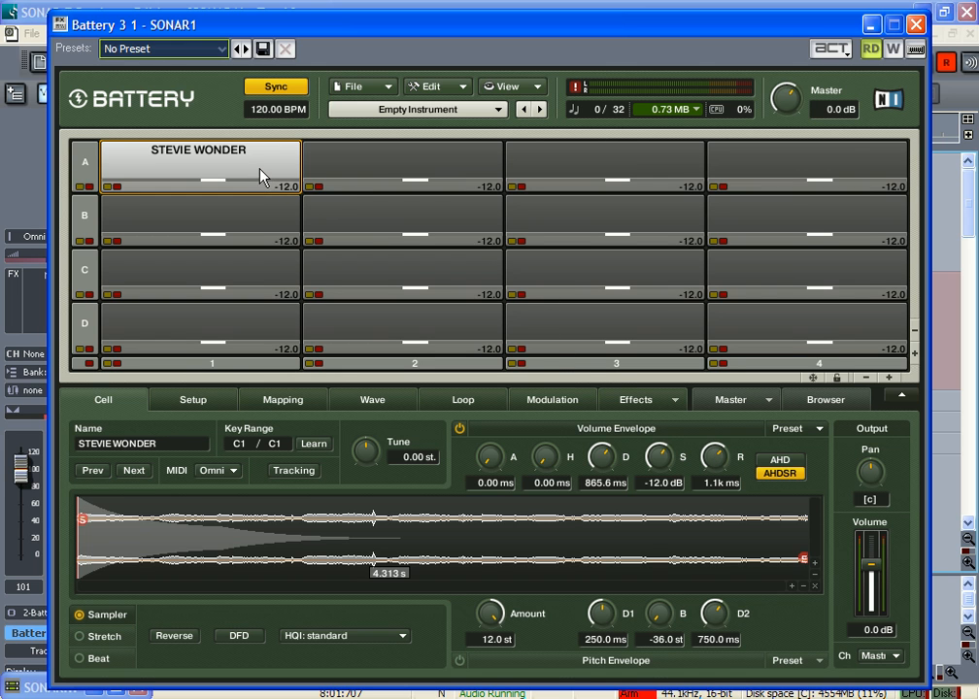
{"action": "mouse_move", "coordinate": [256, 165]}
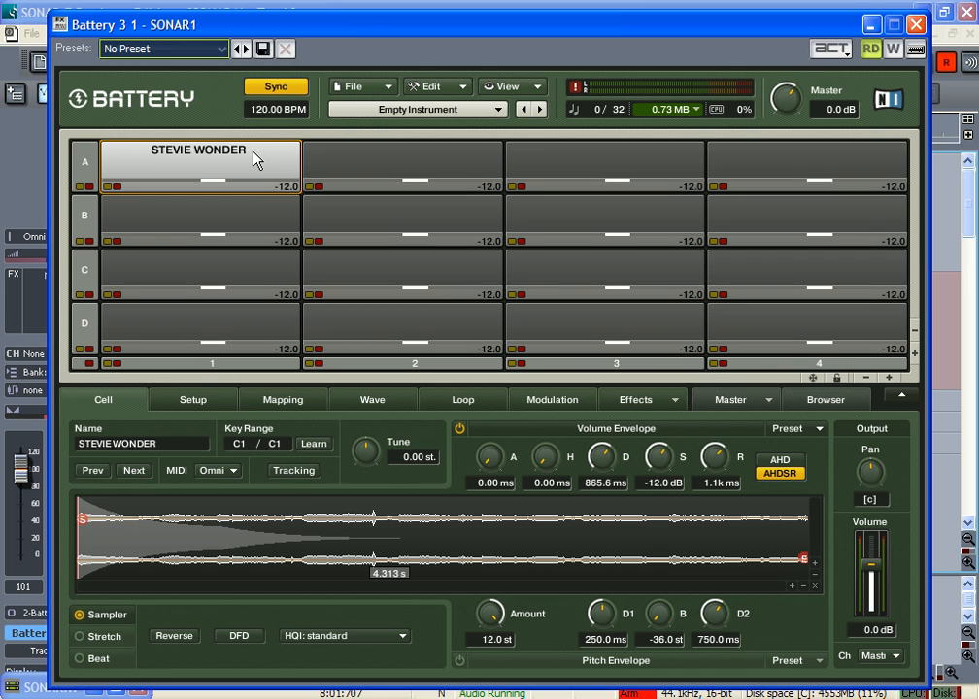
{"action": "mouse_move", "coordinate": [327, 169]}
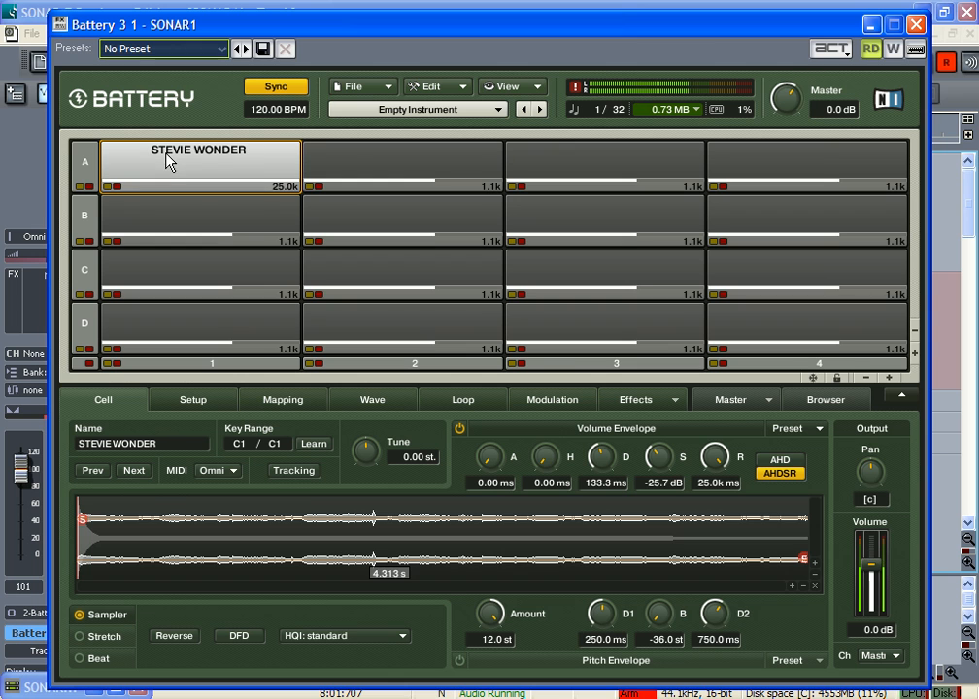
{"action": "mouse_move", "coordinate": [321, 203]}
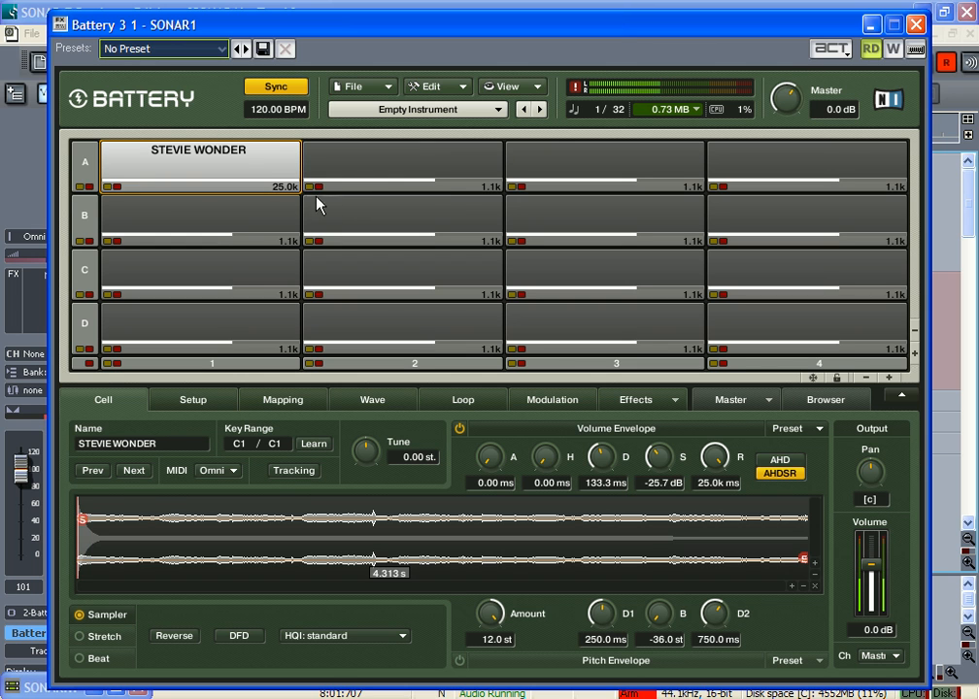
{"action": "mouse_move", "coordinate": [251, 172]}
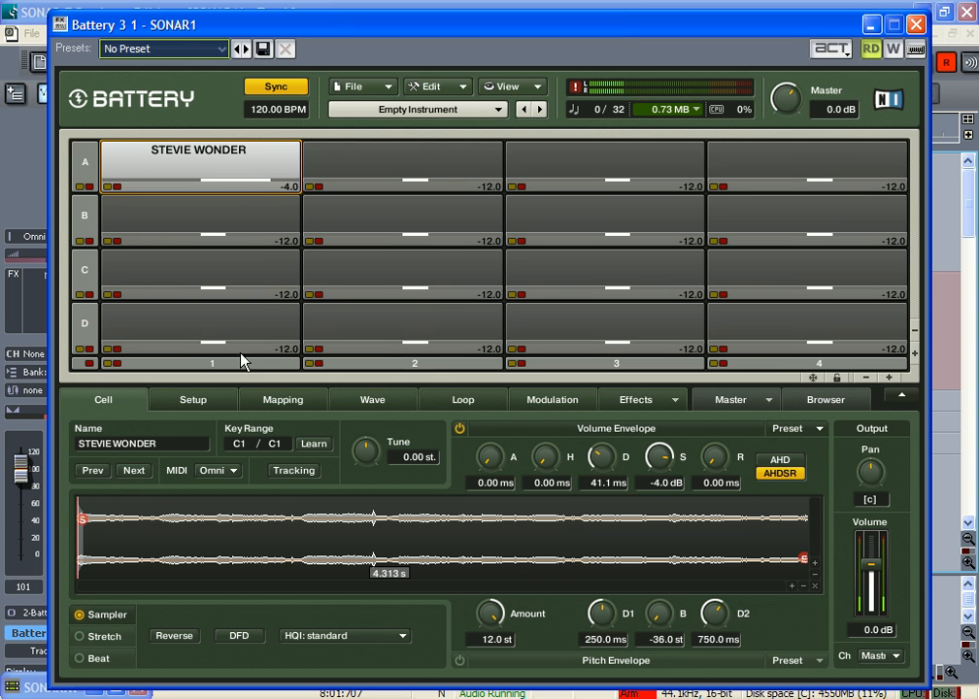
{"action": "left_click", "coordinate": [192, 399]}
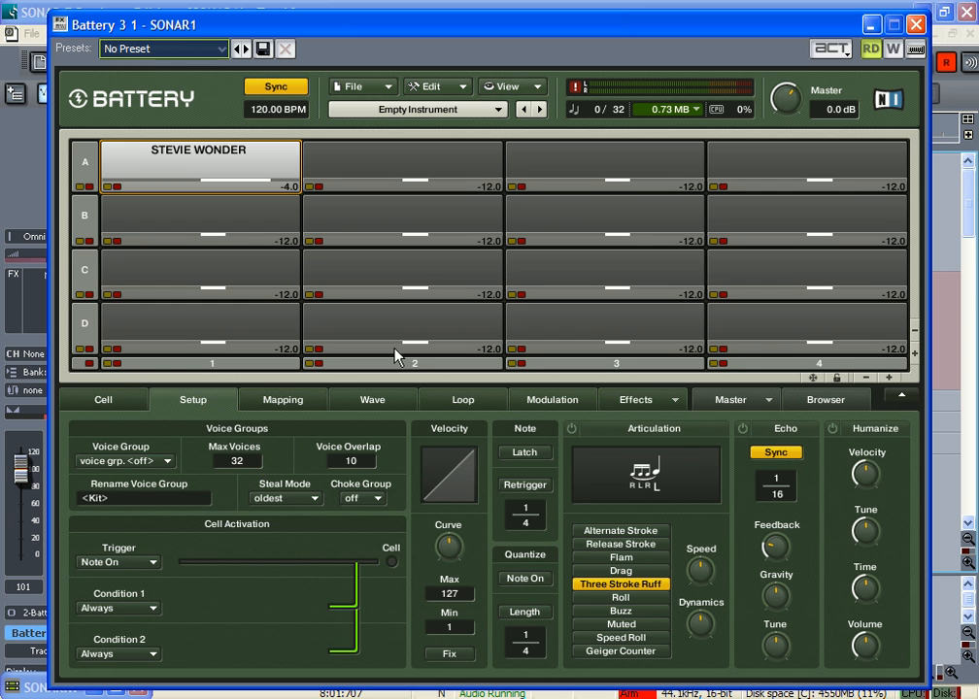
{"action": "left_click", "coordinate": [824, 399]}
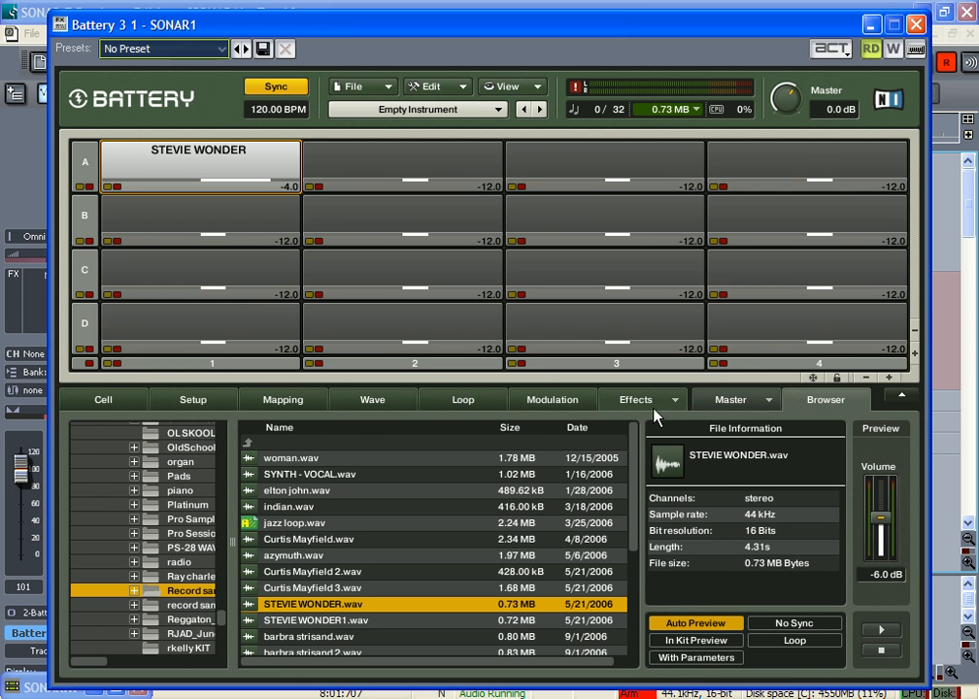
{"action": "left_click", "coordinate": [103, 399]}
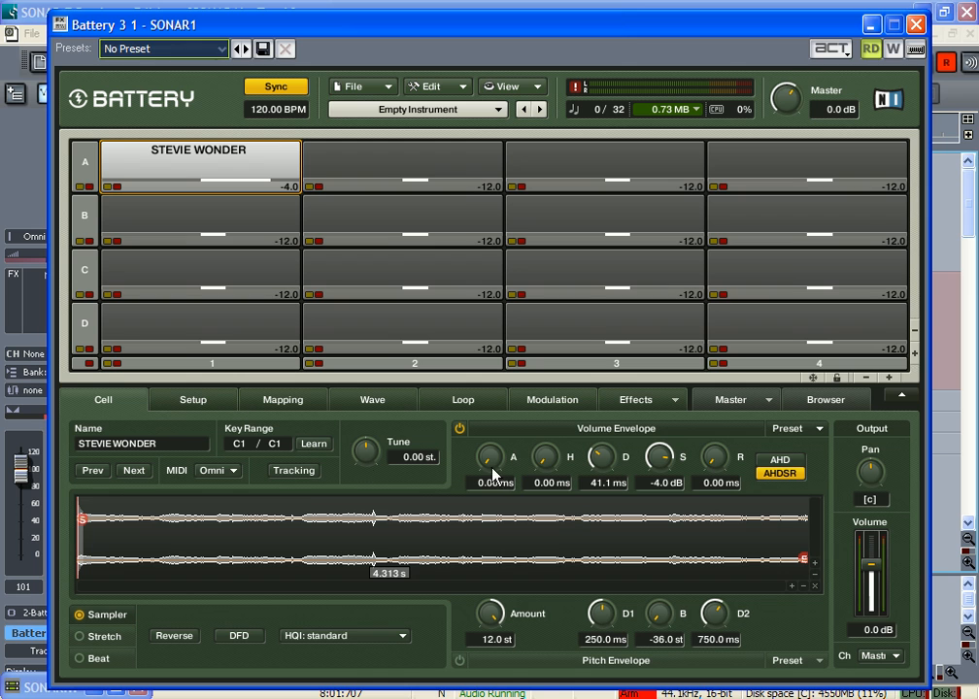
{"action": "mouse_move", "coordinate": [612, 464]}
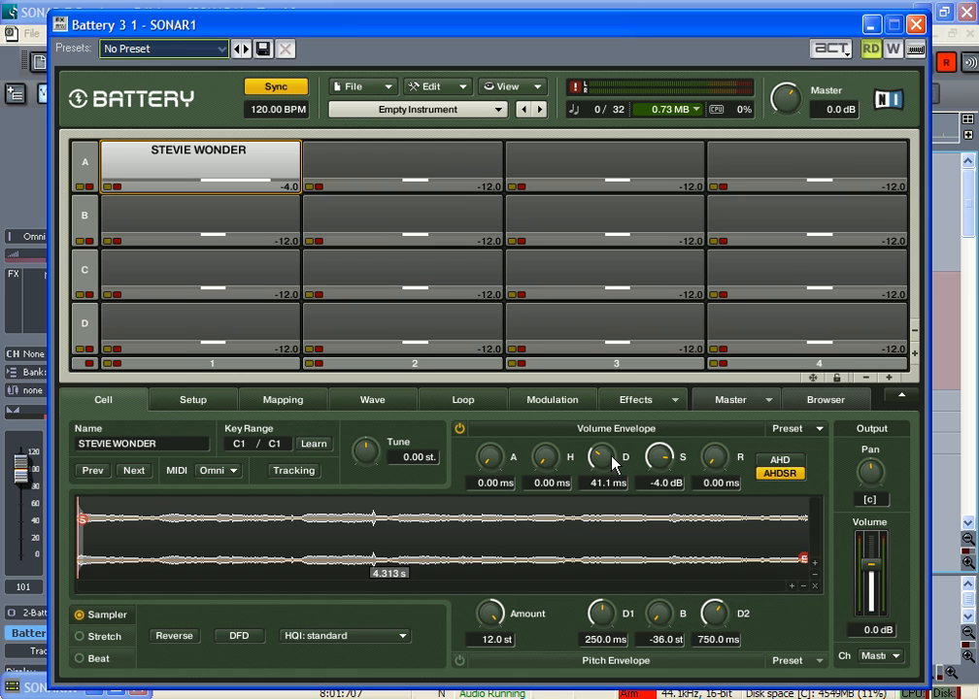
{"action": "mouse_move", "coordinate": [723, 463]}
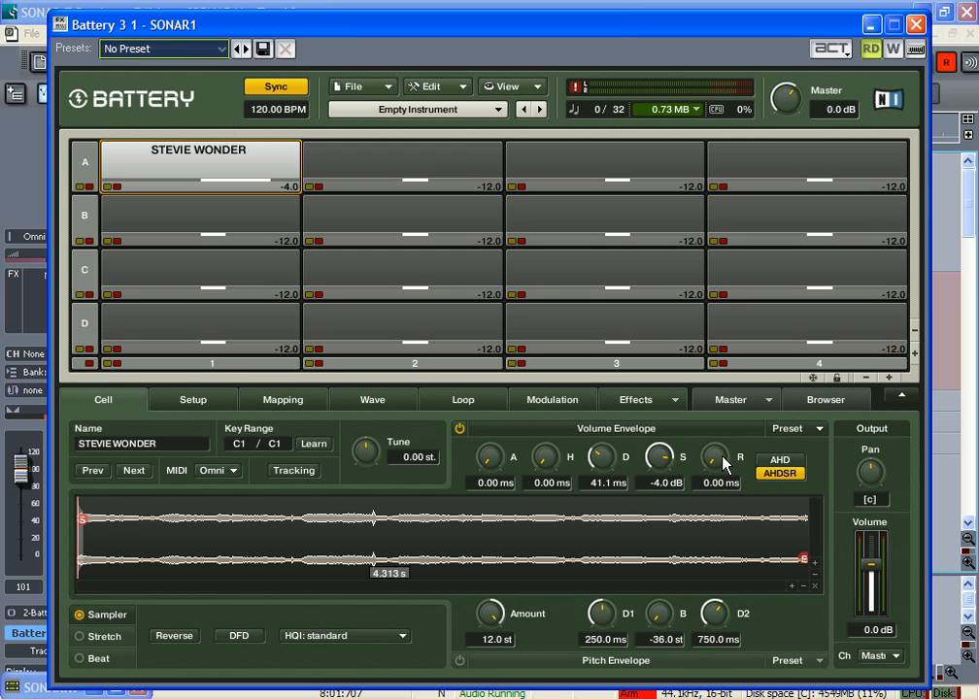
{"action": "mouse_move", "coordinate": [272, 219]}
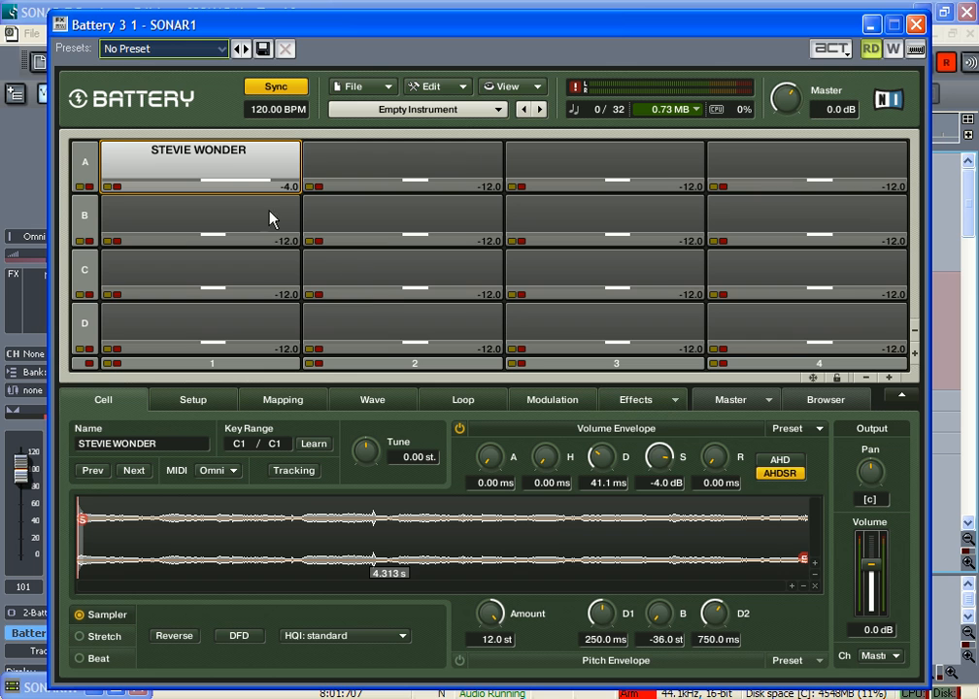
{"action": "mouse_move", "coordinate": [223, 161]}
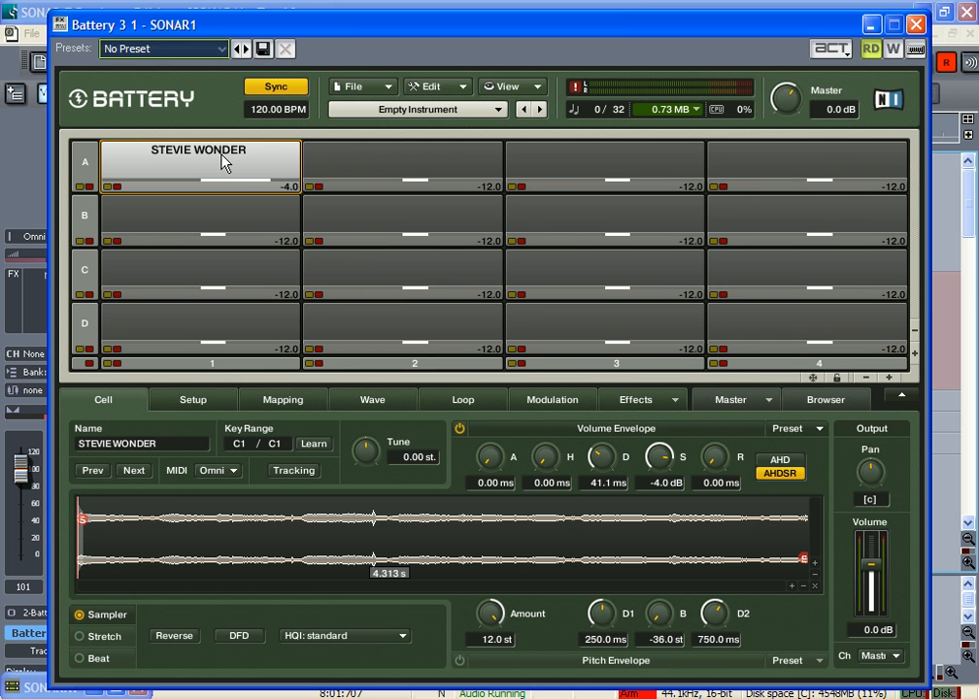